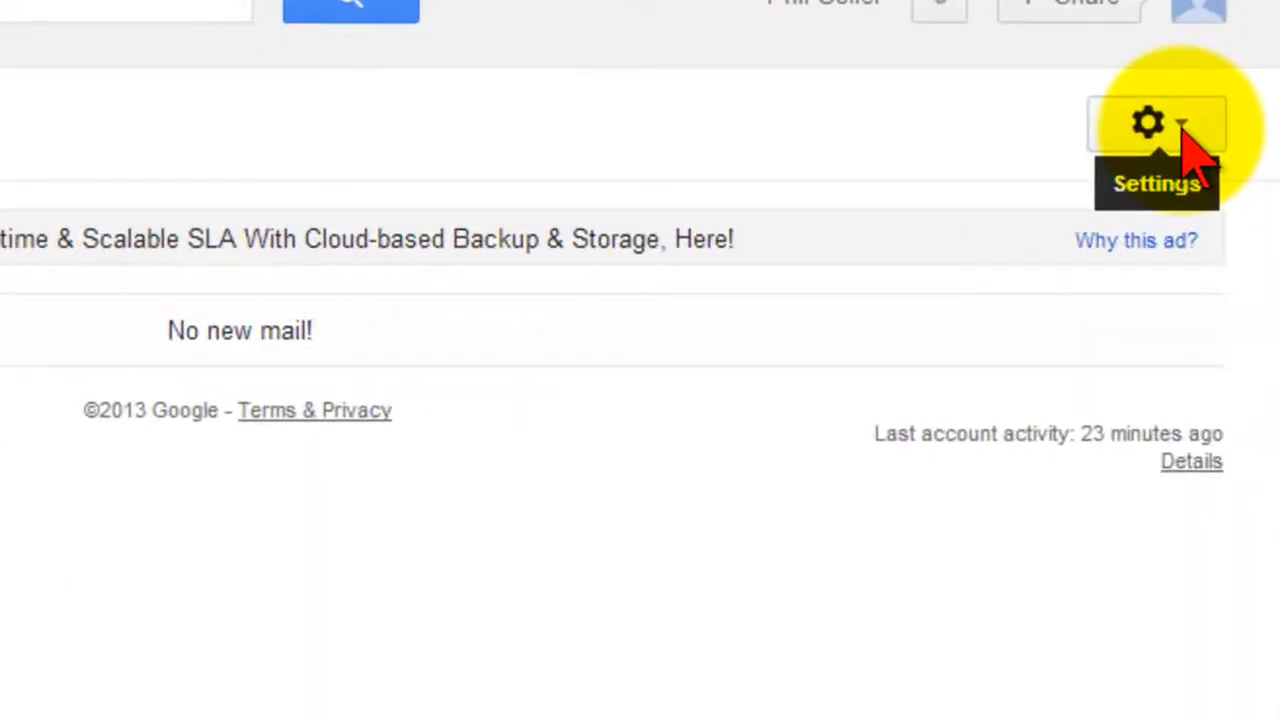
Open Gmail's full settings page from the gear menu
left_click(1148, 122)
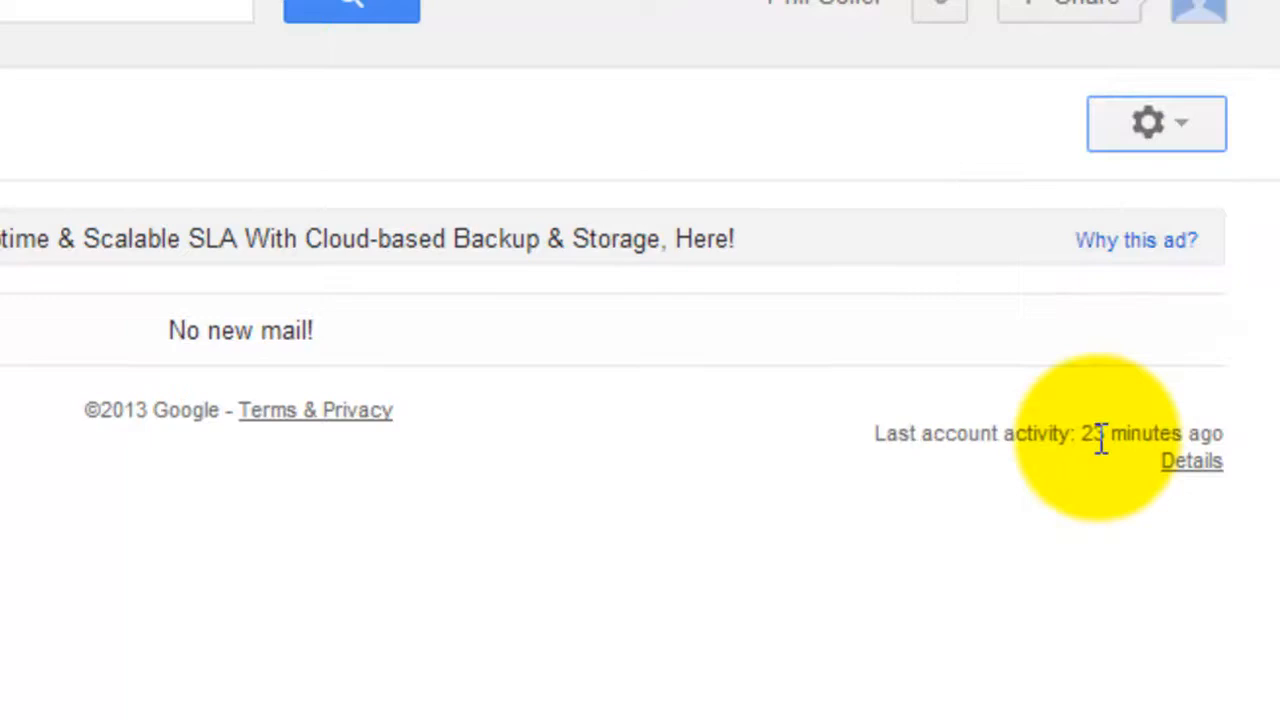
left_click(1147, 122)
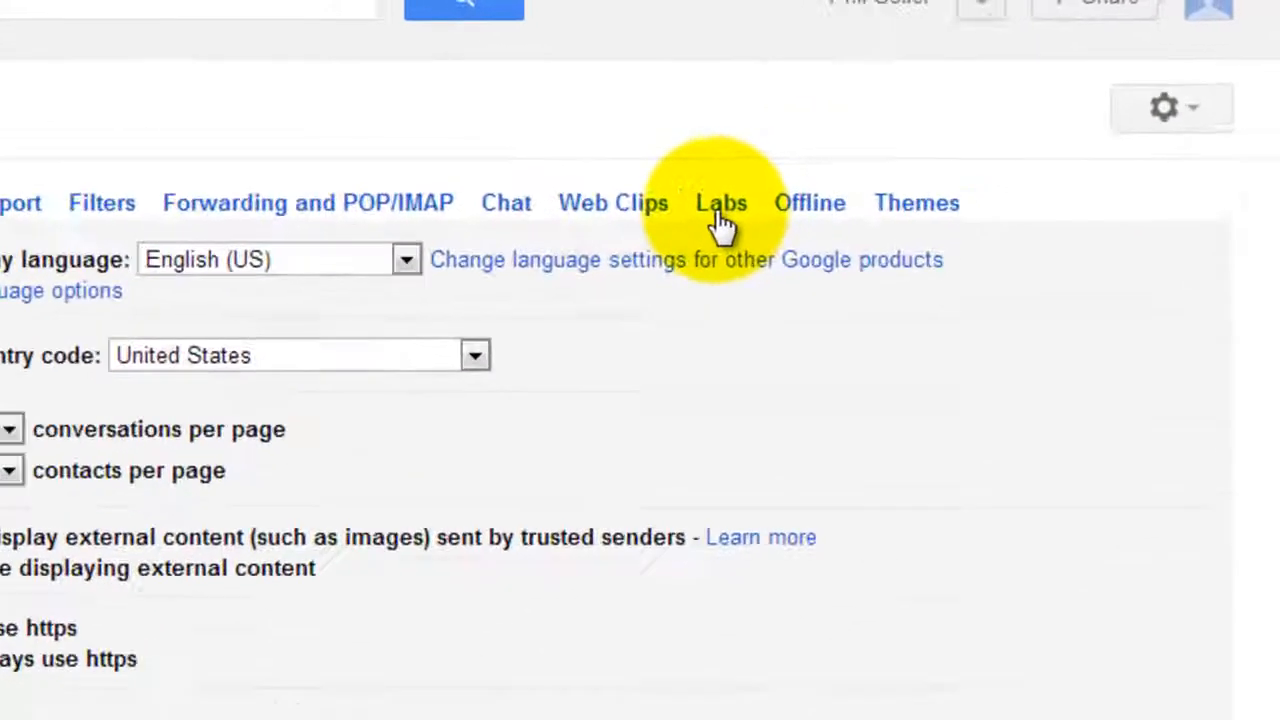
Check the Labs tab to confirm the Undo Send lab is enabled
left_click(721, 202)
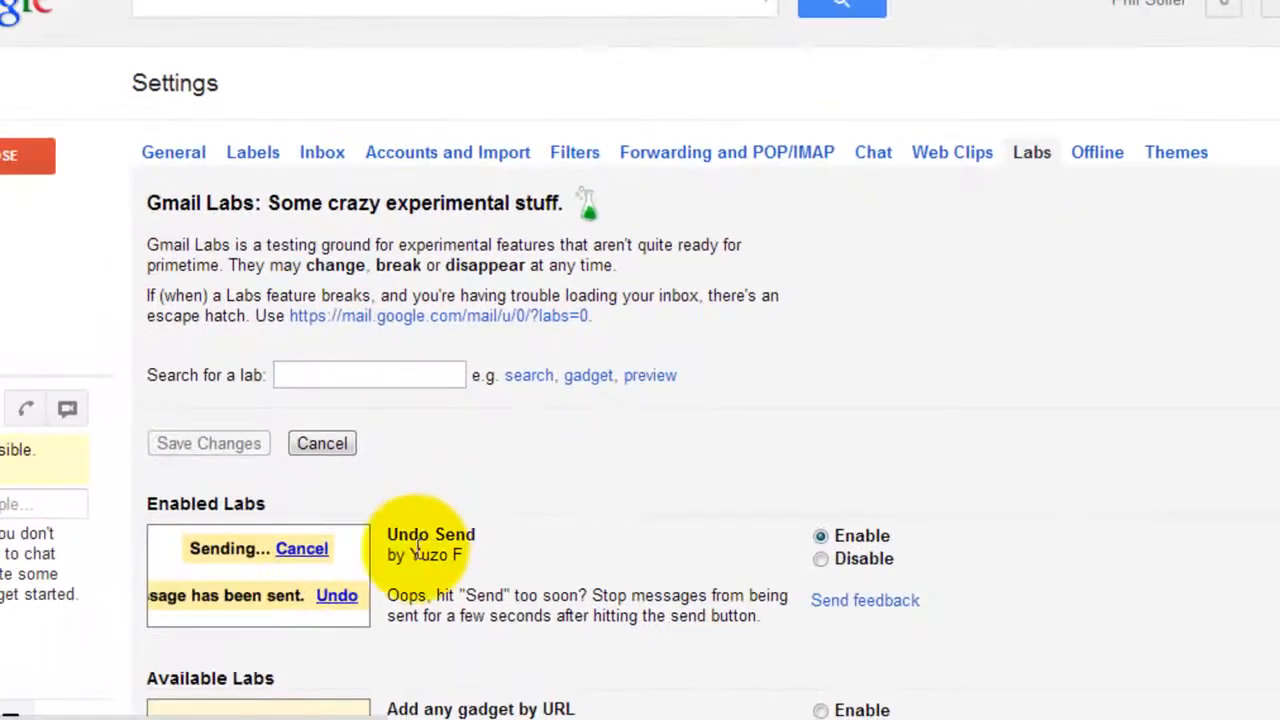
mouse_move(810, 560)
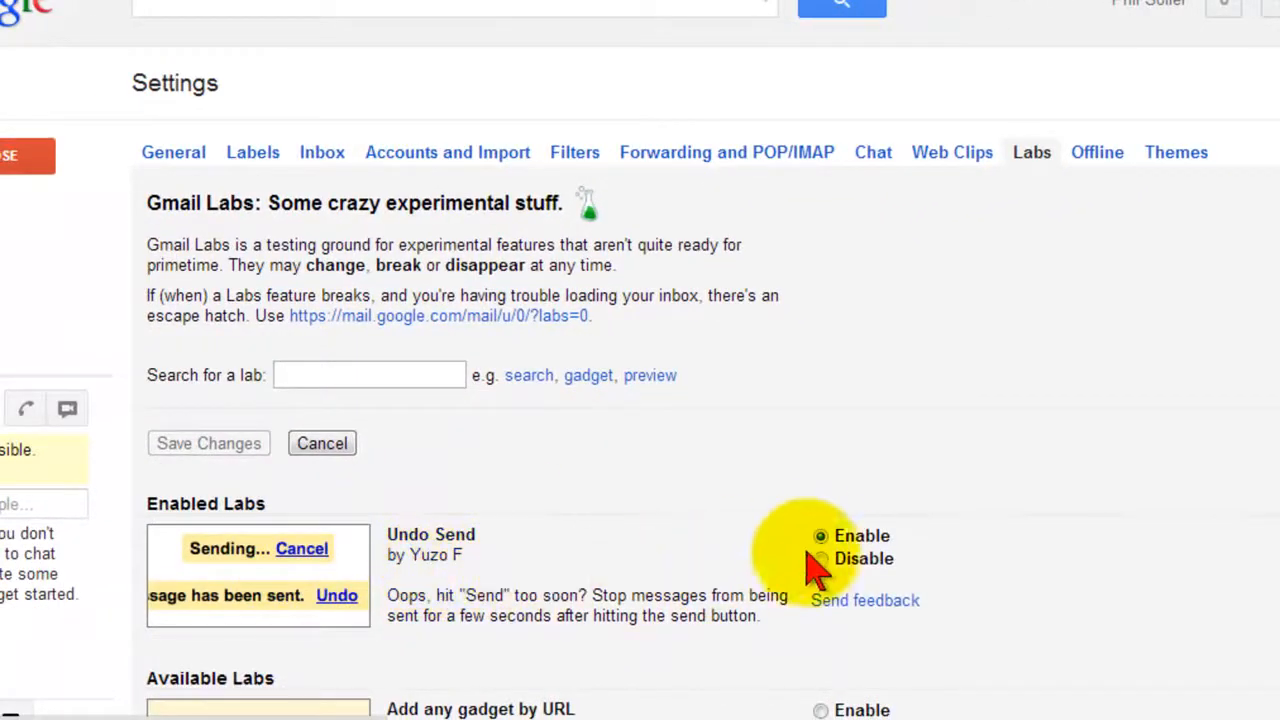
scroll("up", 3)
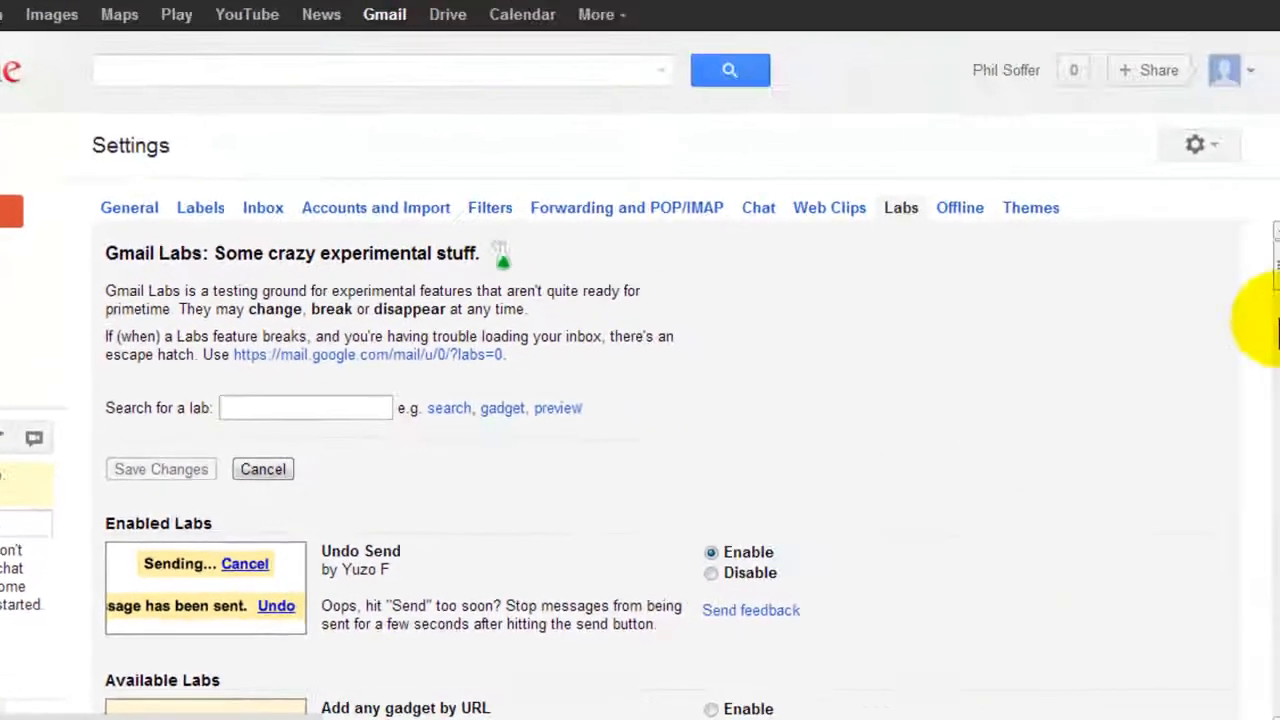
scroll("down", 3)
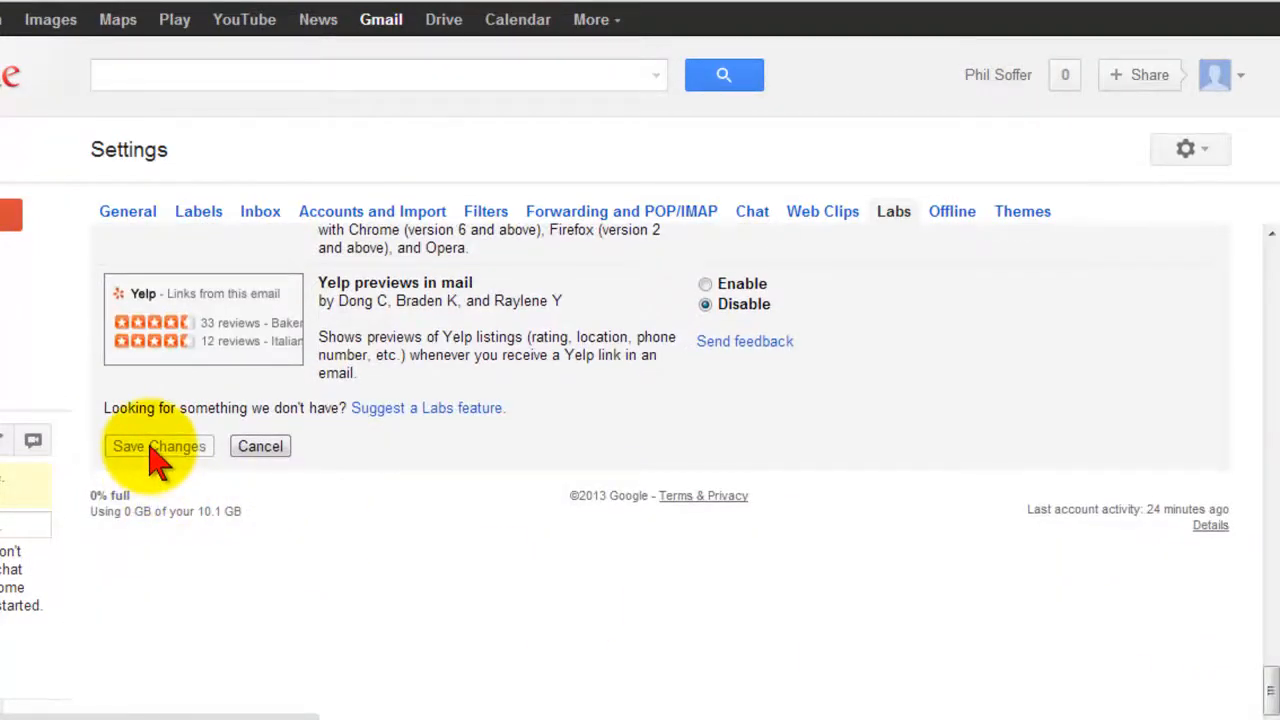
scroll("up", 3)
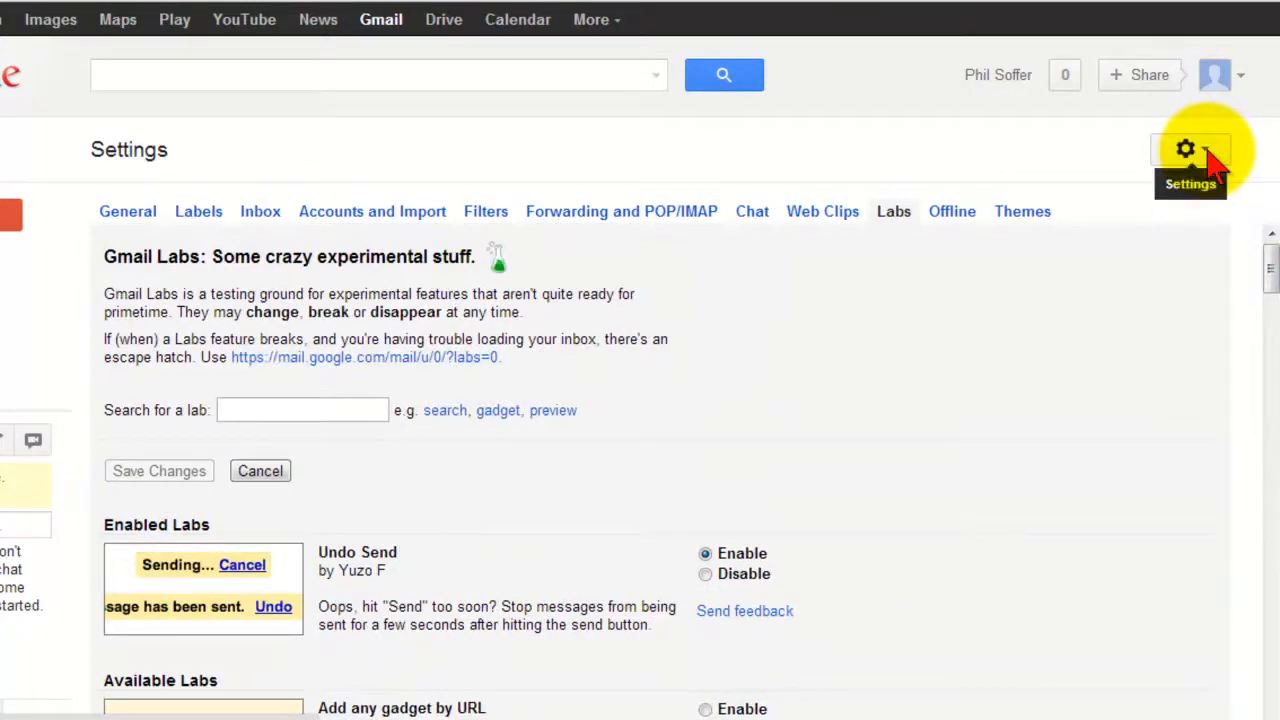
Return to the General settings tab through the gear menu
left_click(1186, 148)
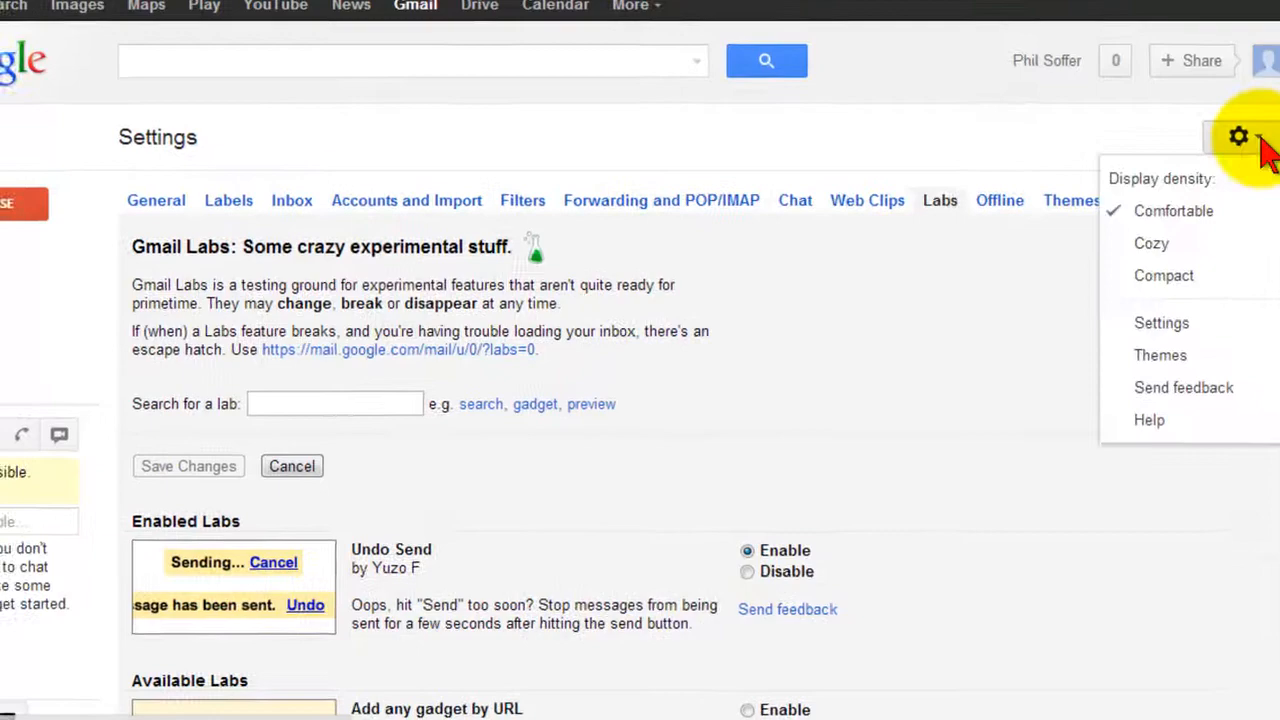
mouse_move(1165, 322)
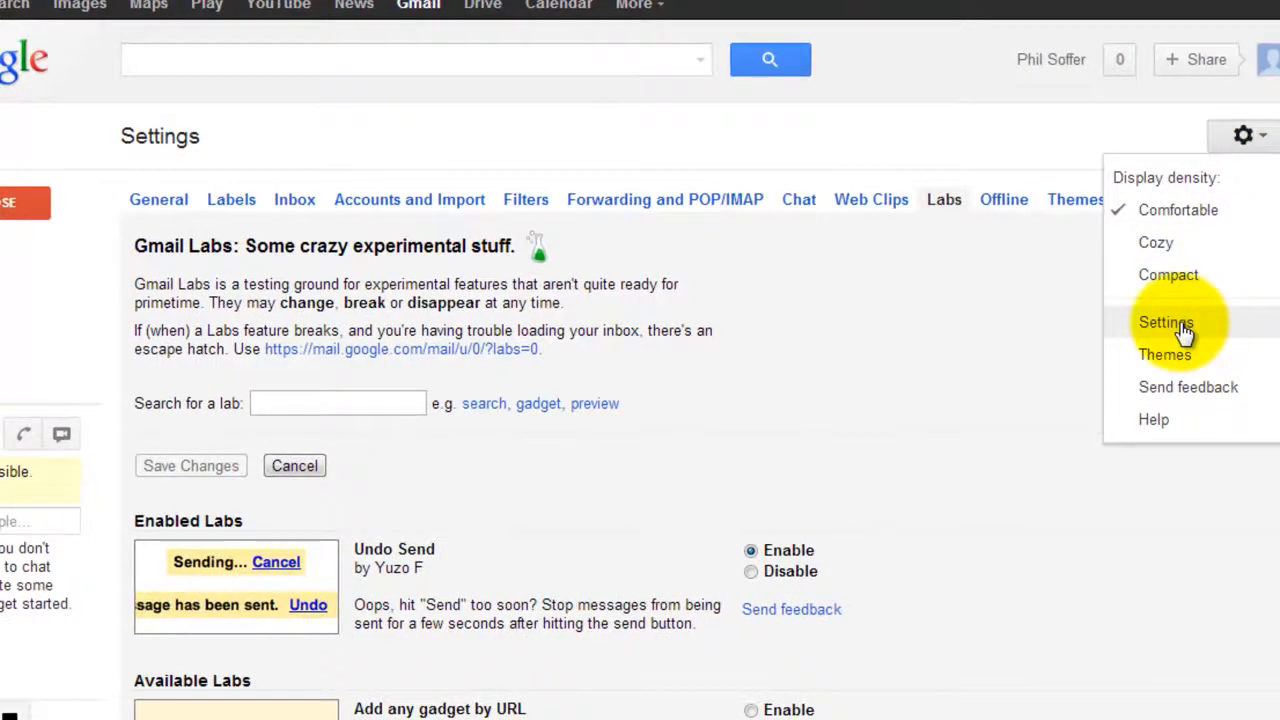
left_click(1165, 322)
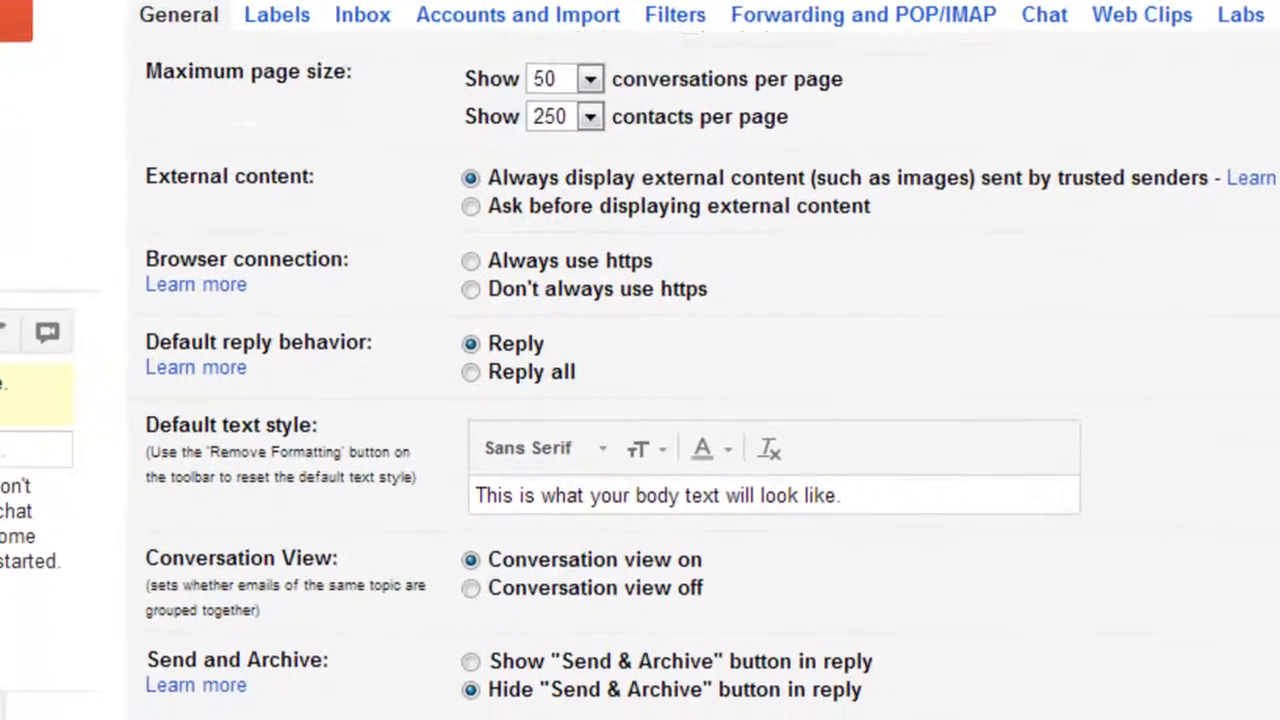
Set the Undo Send cancellation period to 30 seconds and save the settings
scroll("down", 3)
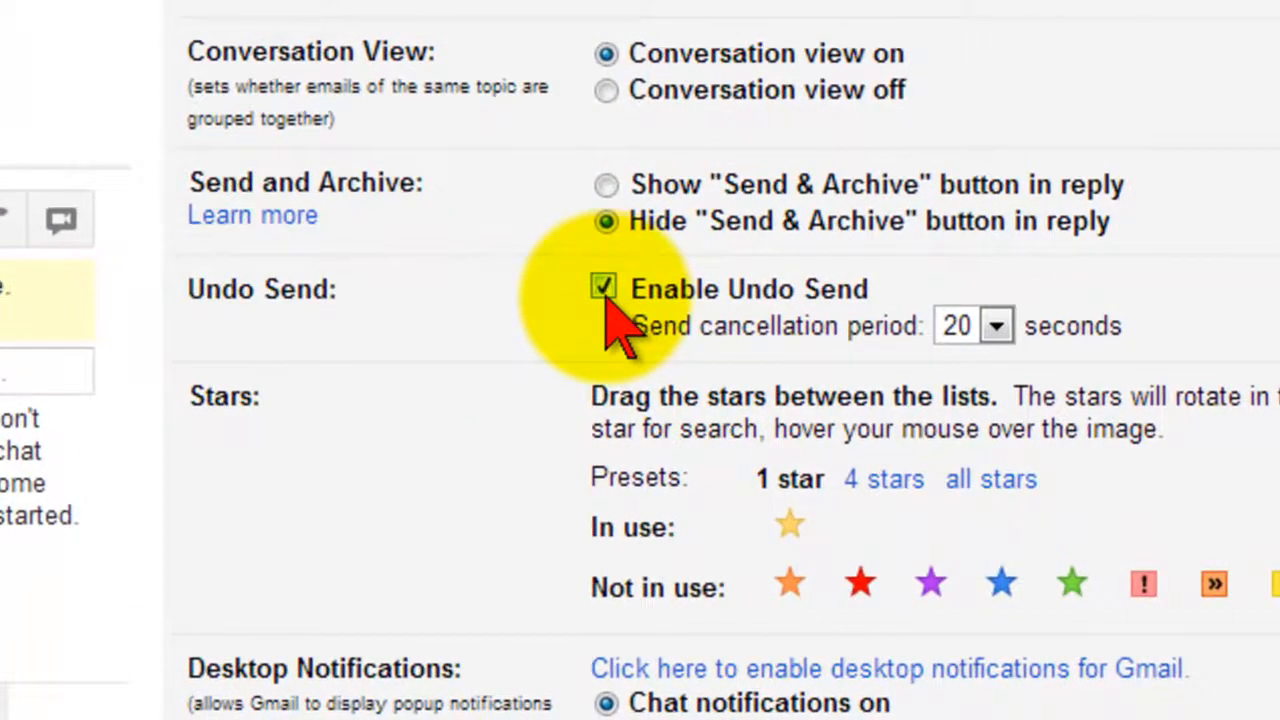
mouse_move(880, 310)
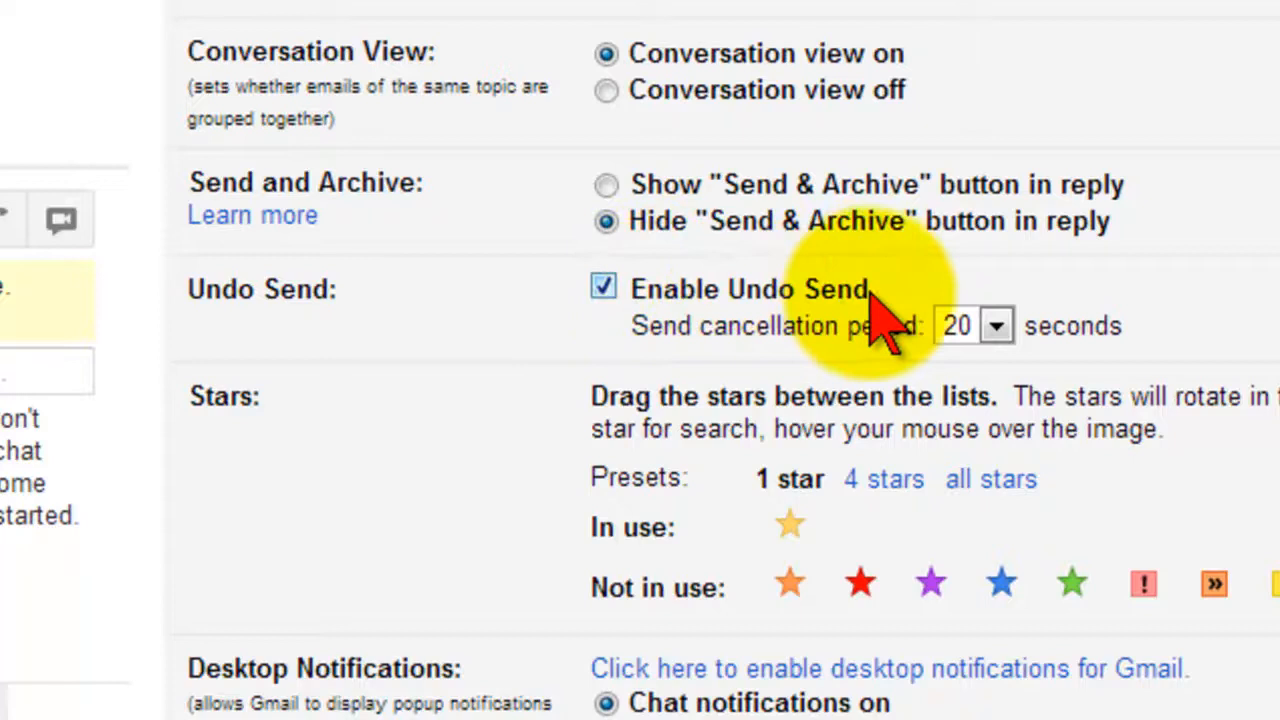
mouse_move(1020, 360)
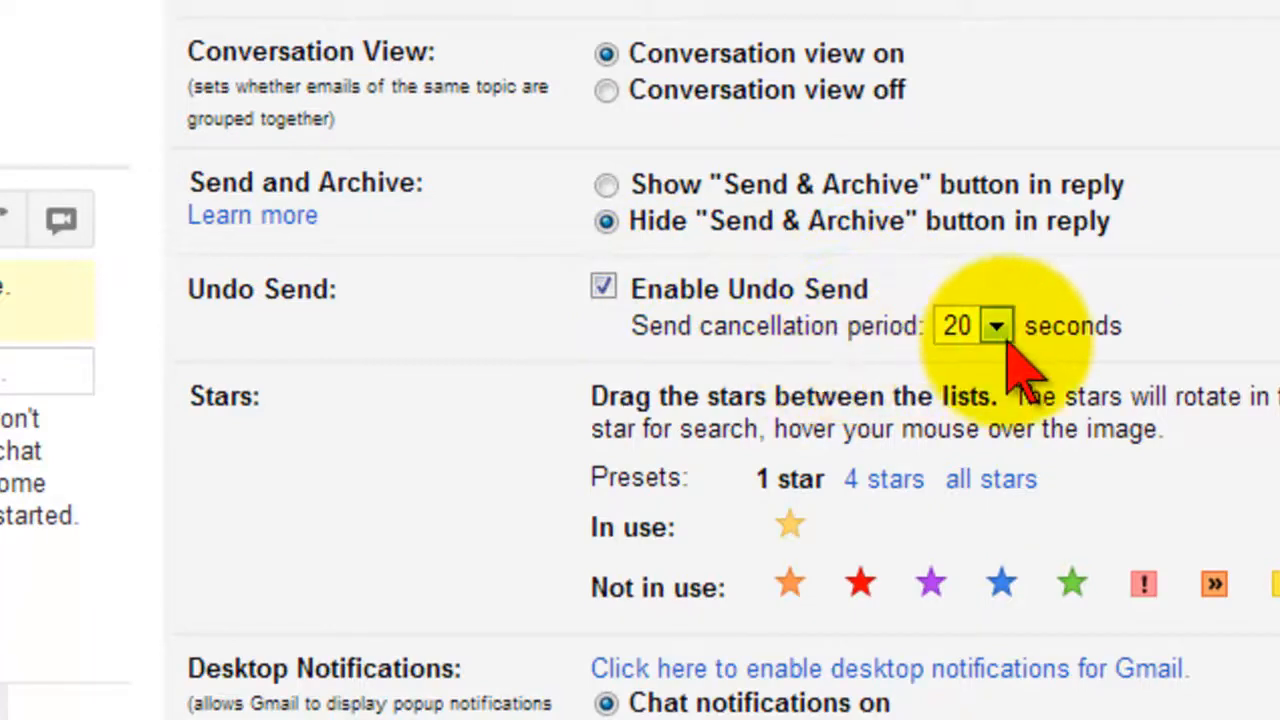
mouse_move(700, 370)
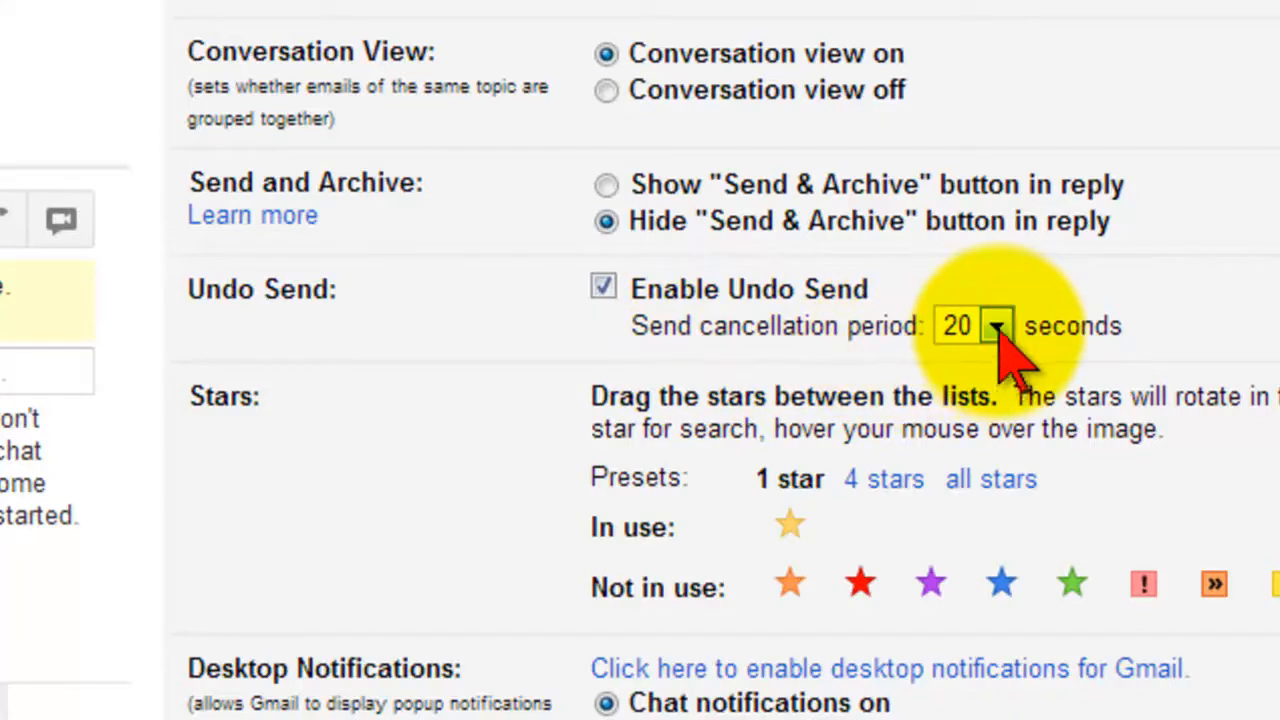
left_click(973, 325)
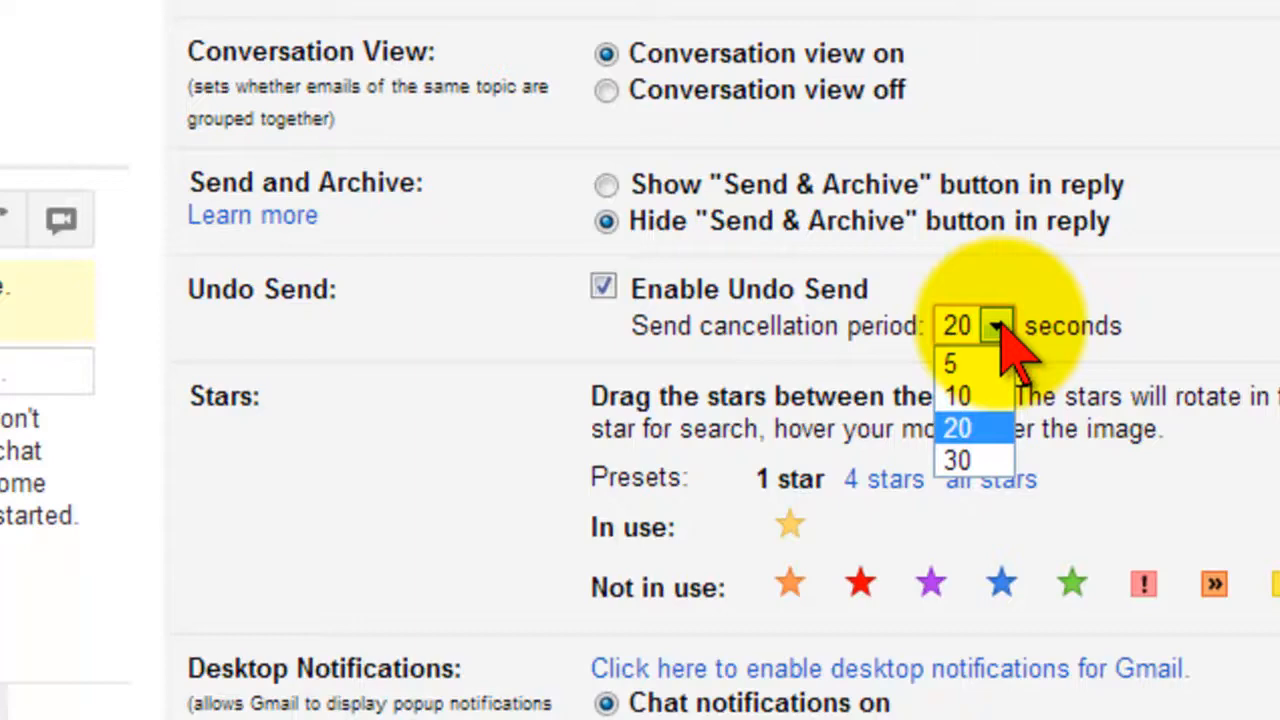
left_click(955, 459)
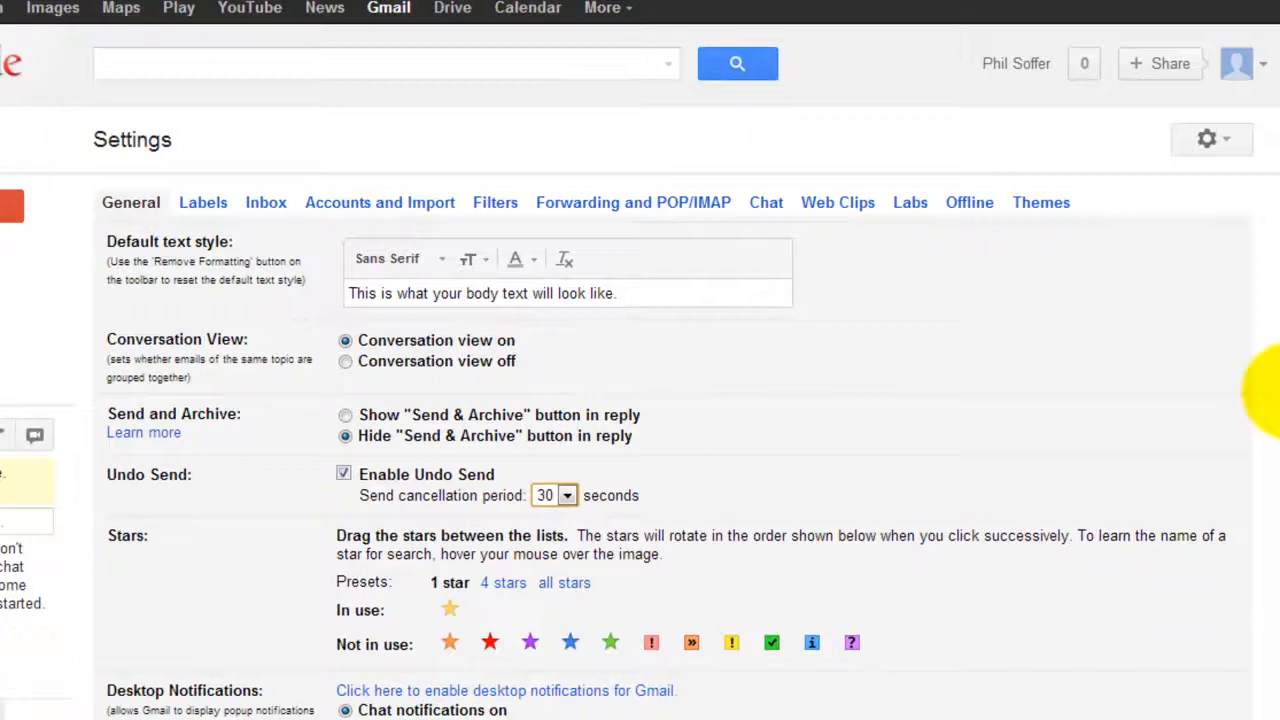
scroll("down", 3)
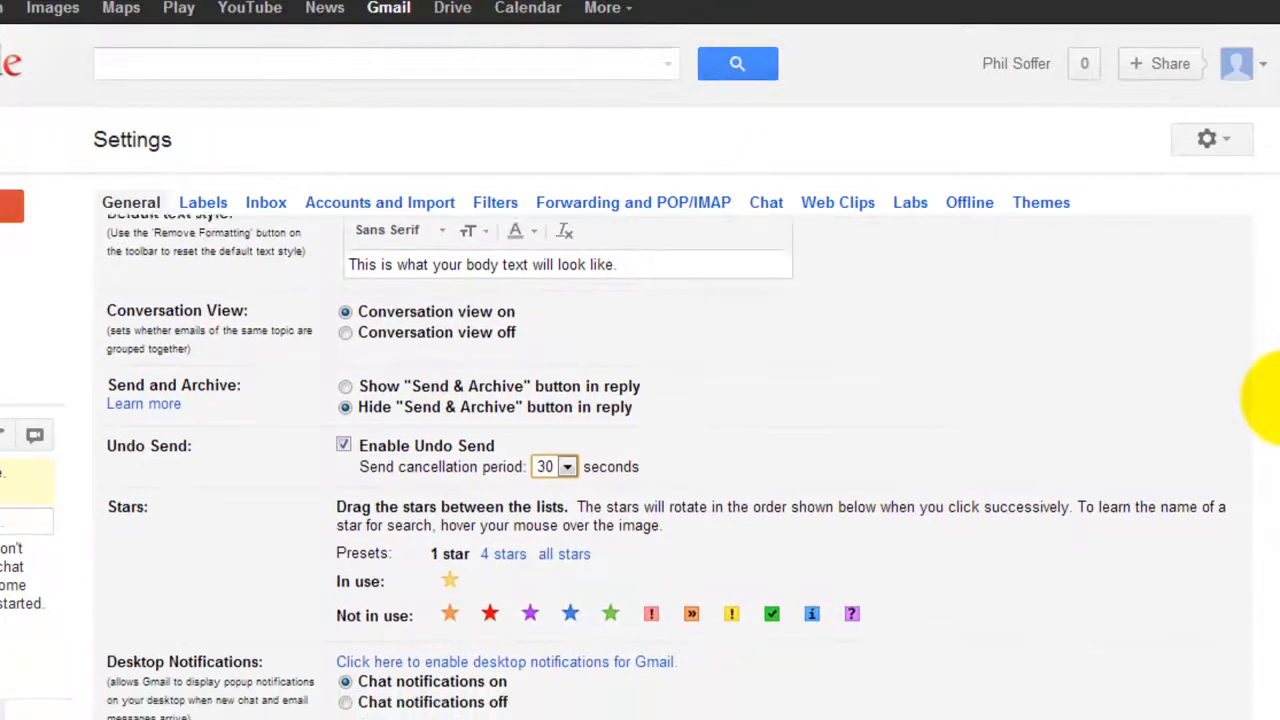
scroll("down", 3)
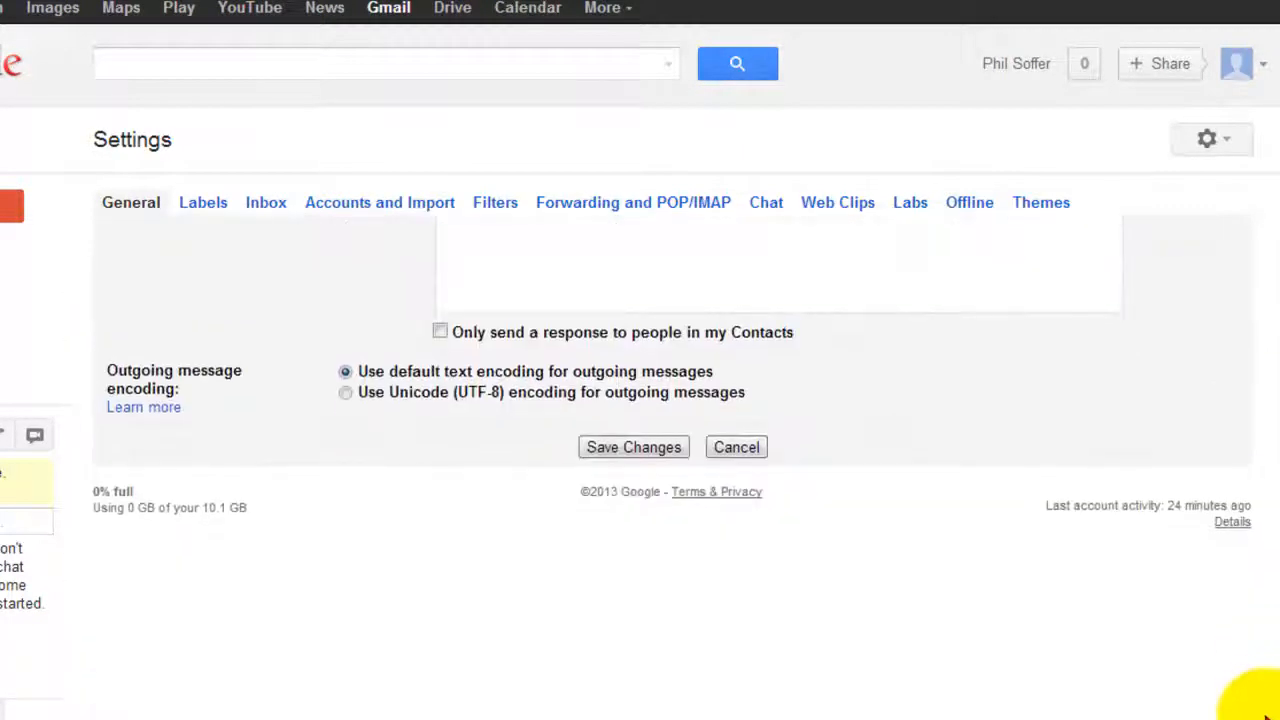
left_click(633, 447)
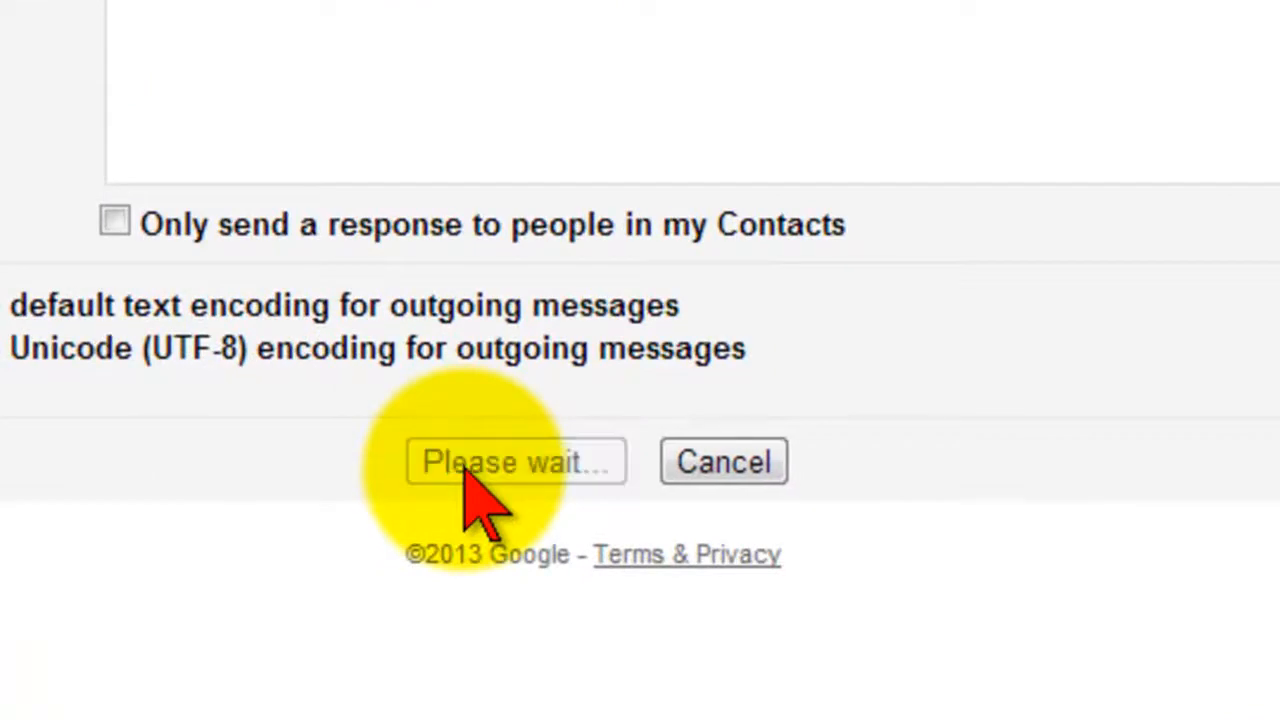
left_click(516, 462)
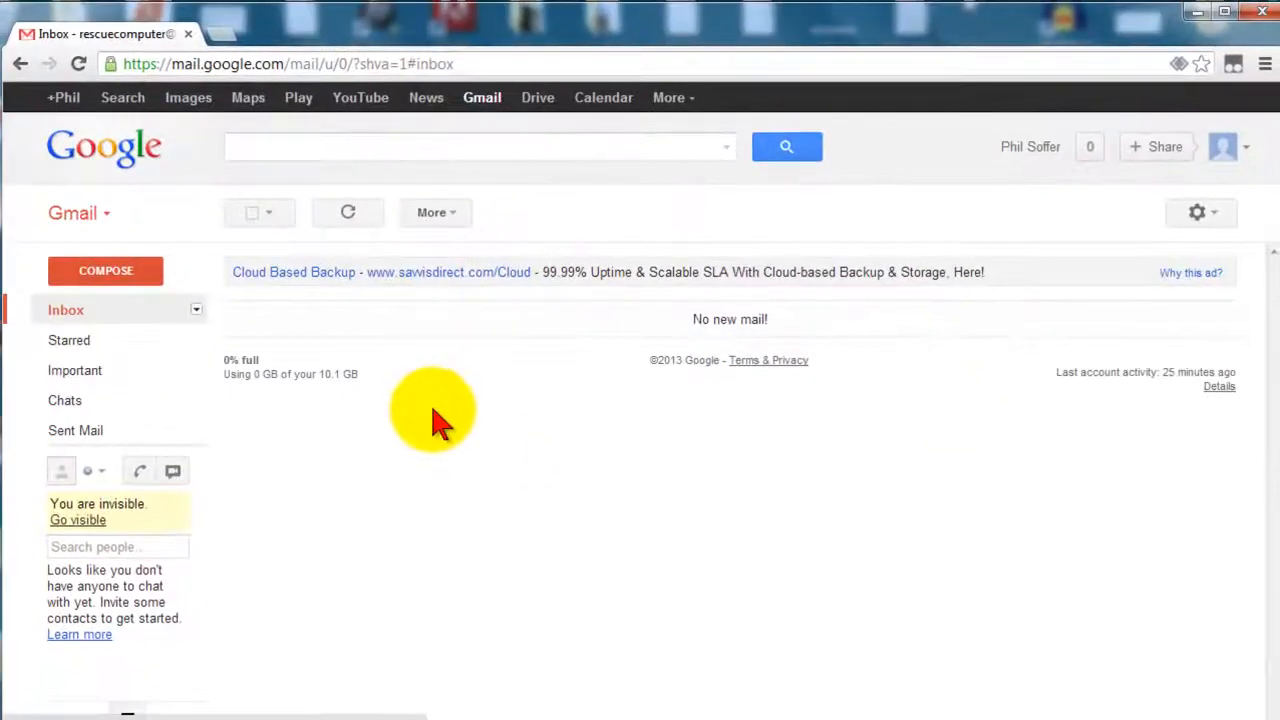
mouse_move(470, 410)
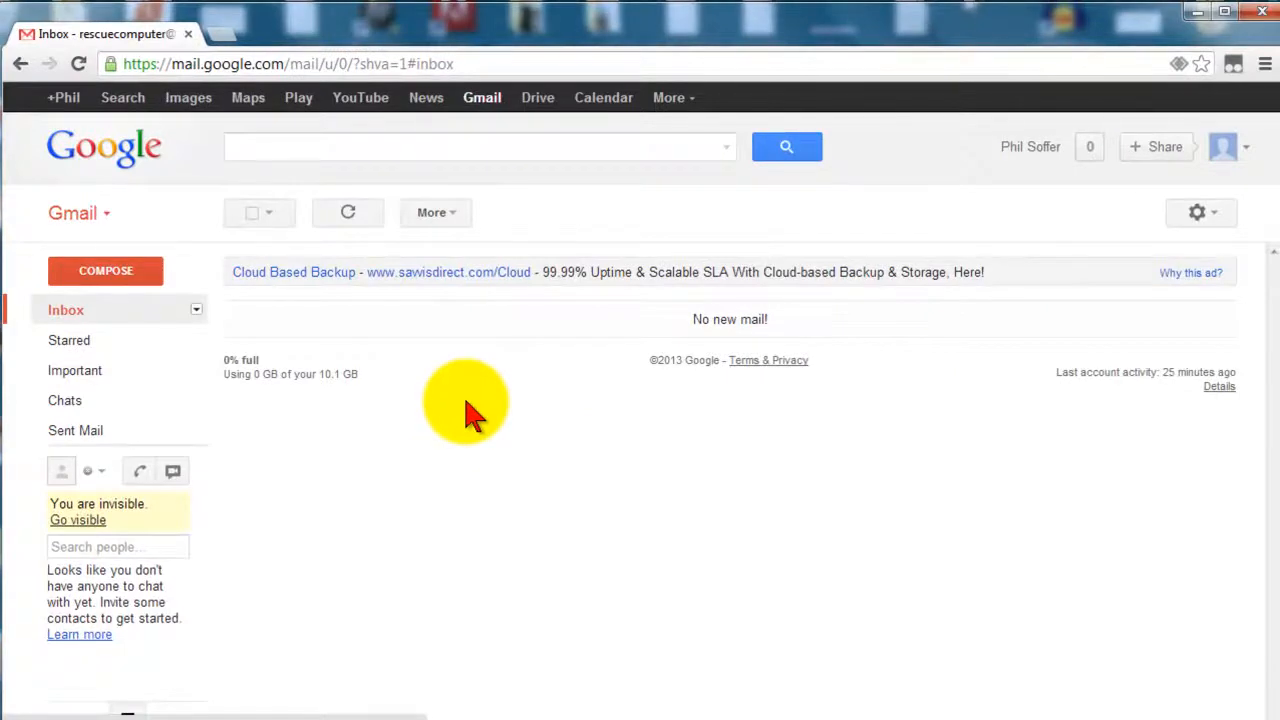
left_click(105, 270)
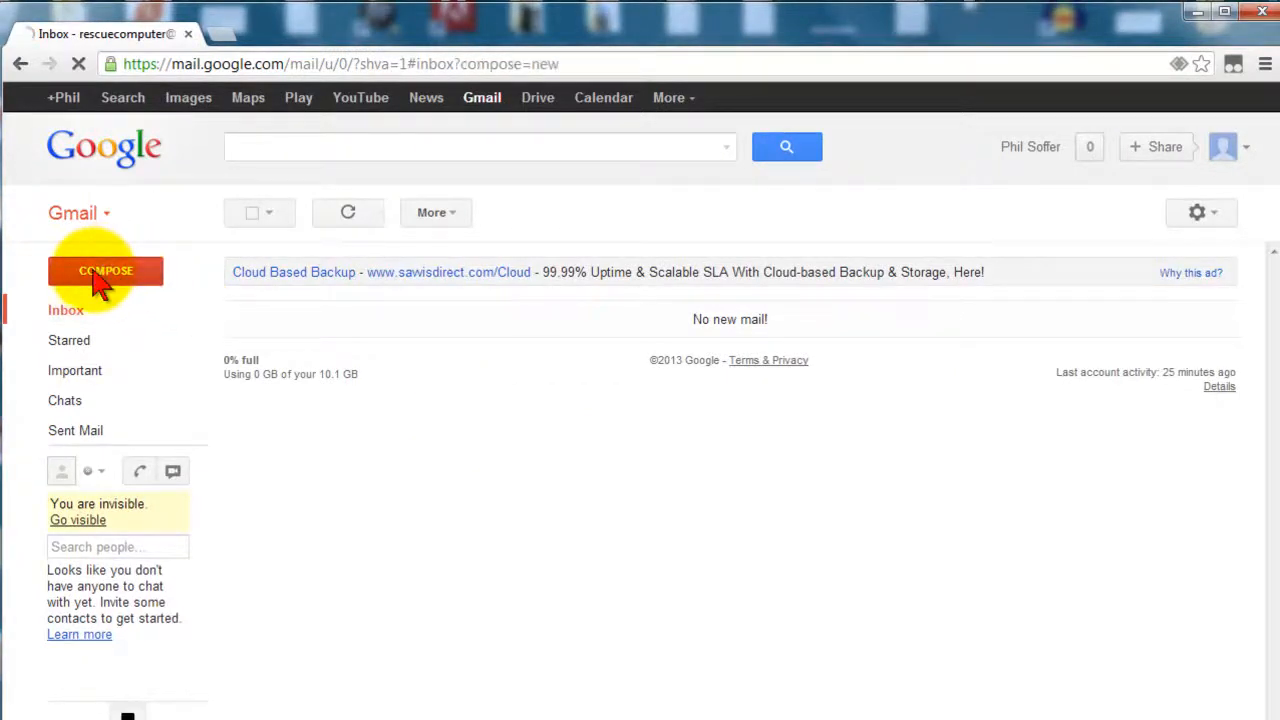
left_click(105, 271)
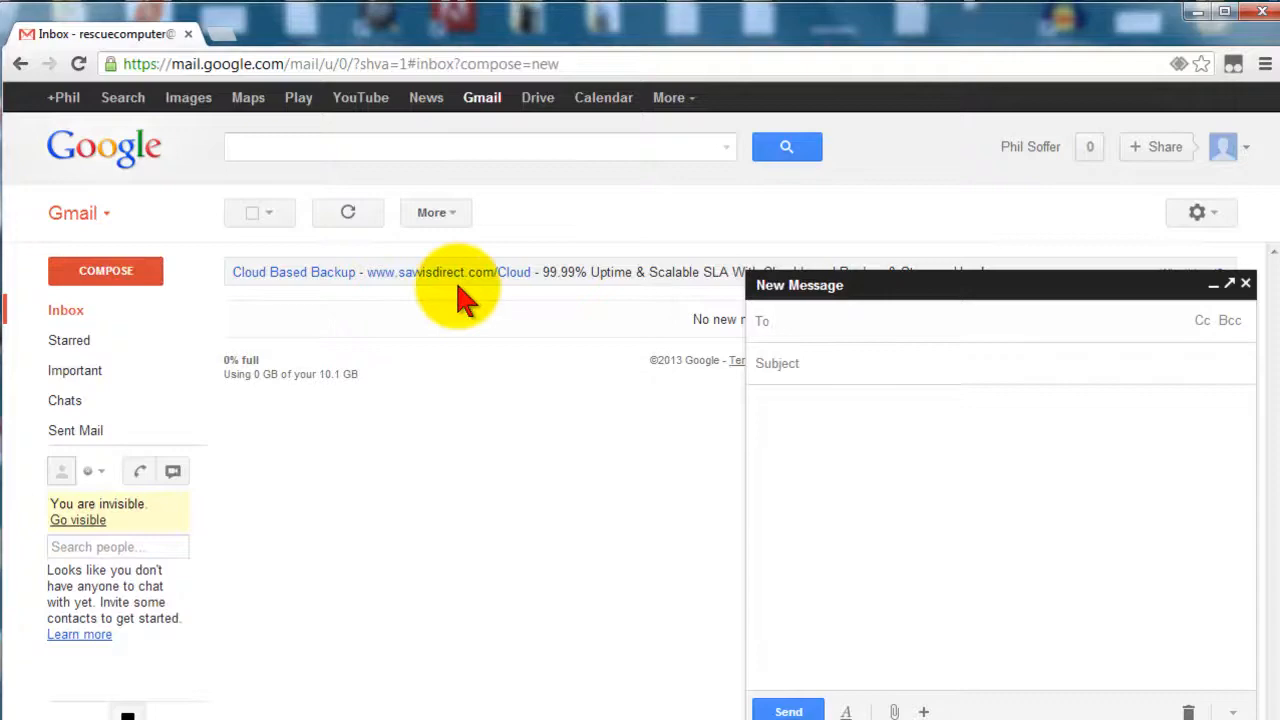
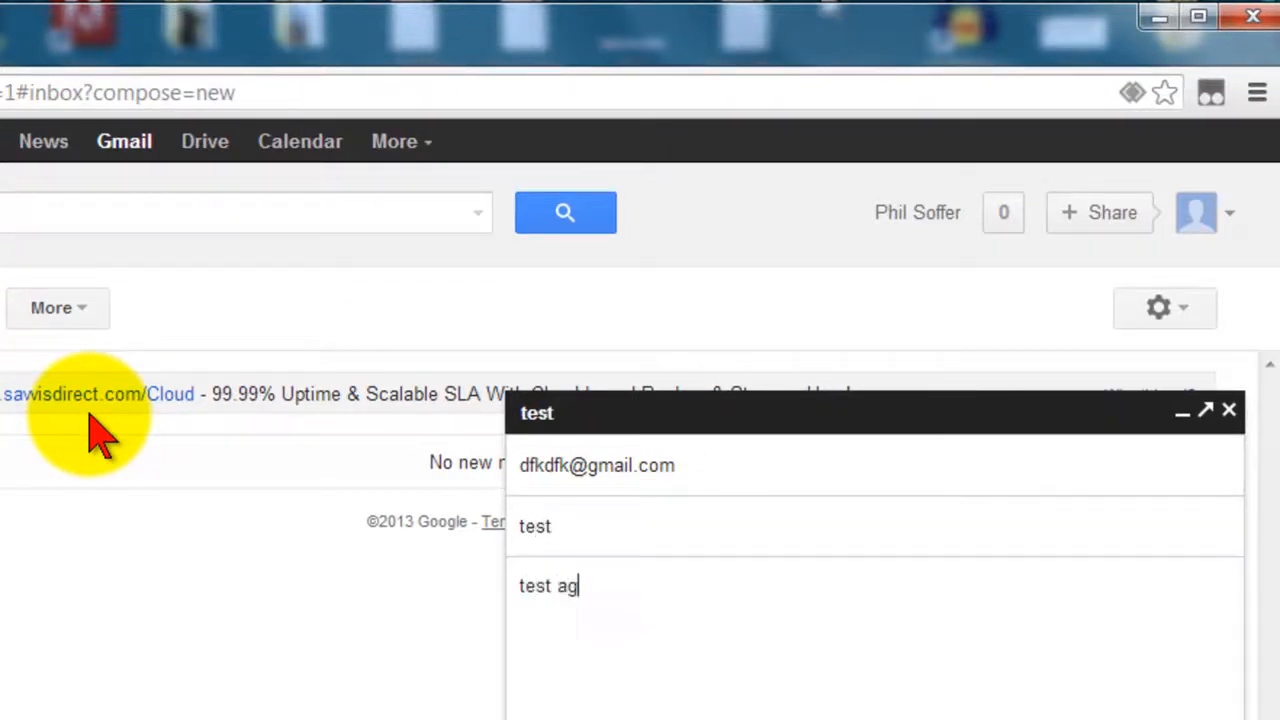
type("an")
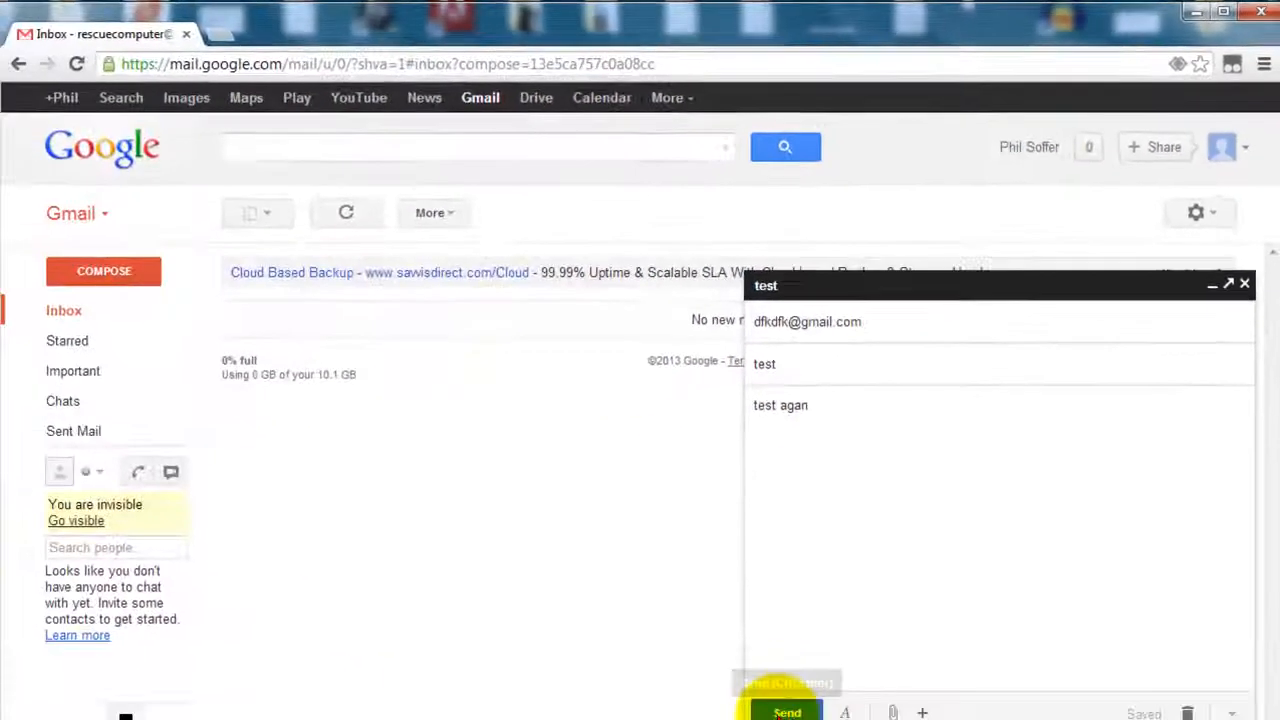
Send the test email and undo it twice, leaving it open as a draft
left_click(787, 712)
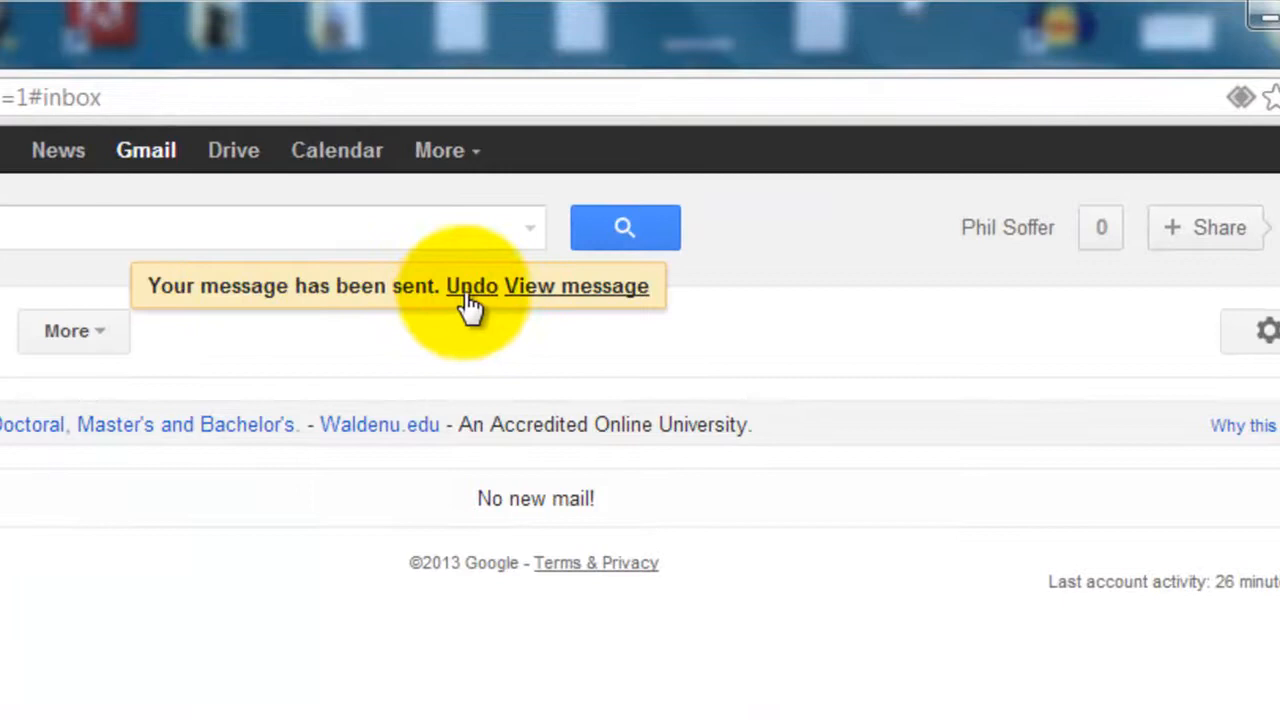
left_click(471, 286)
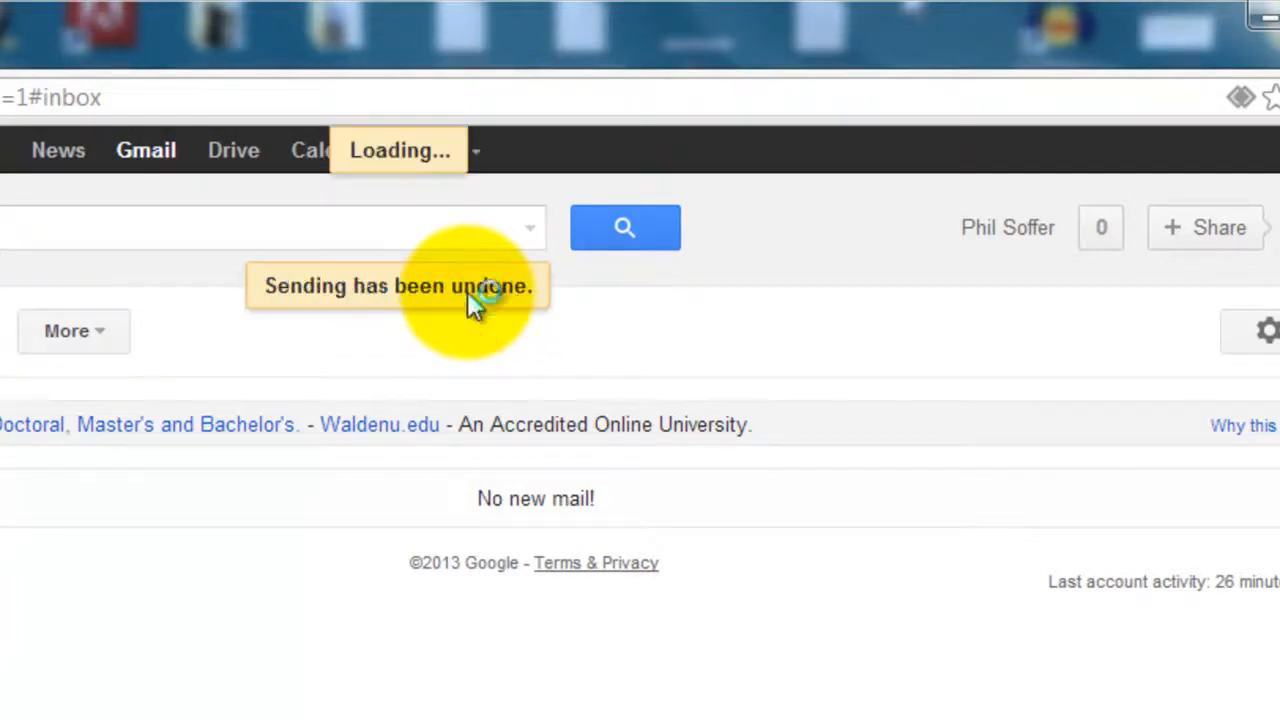
left_click(490, 285)
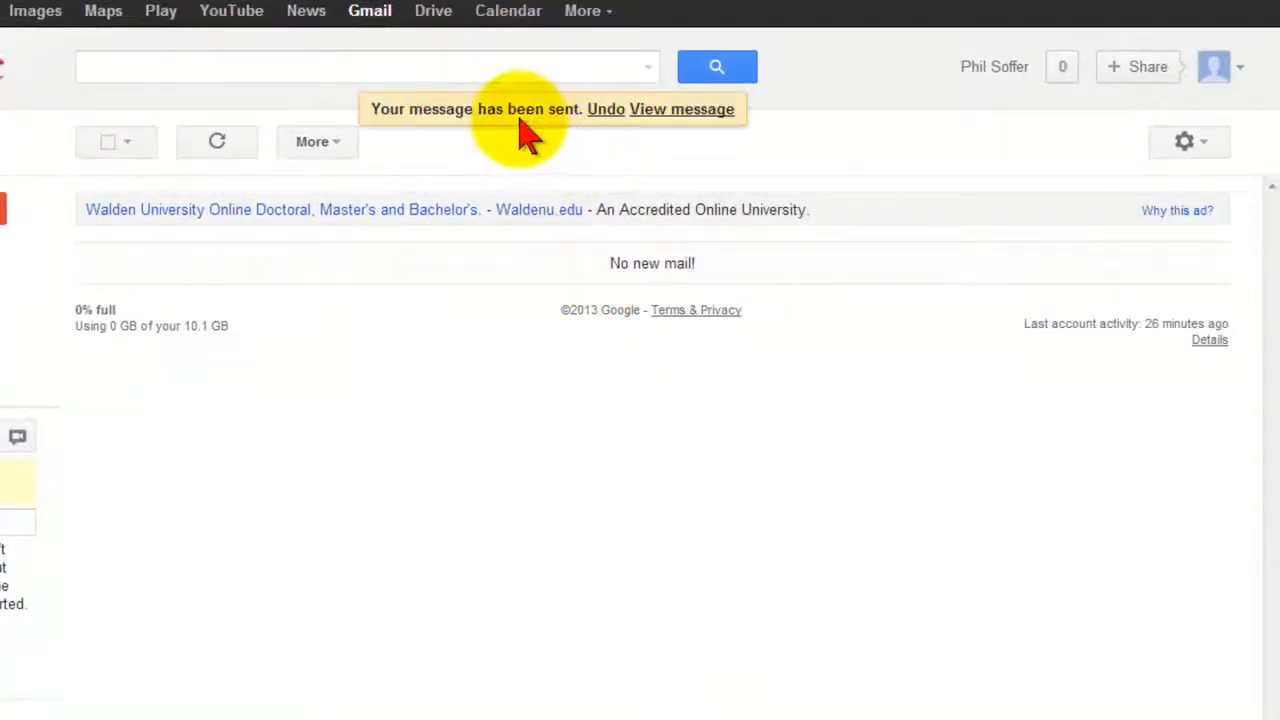
mouse_move(605, 120)
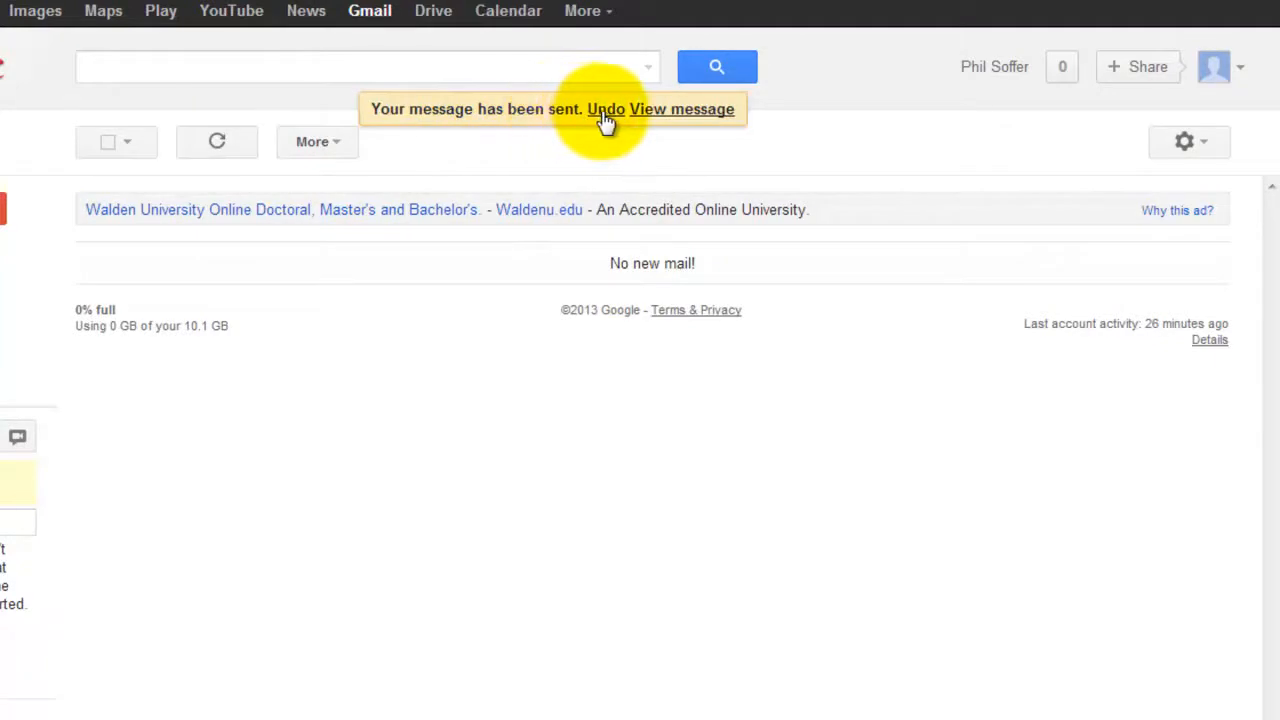
left_click(605, 109)
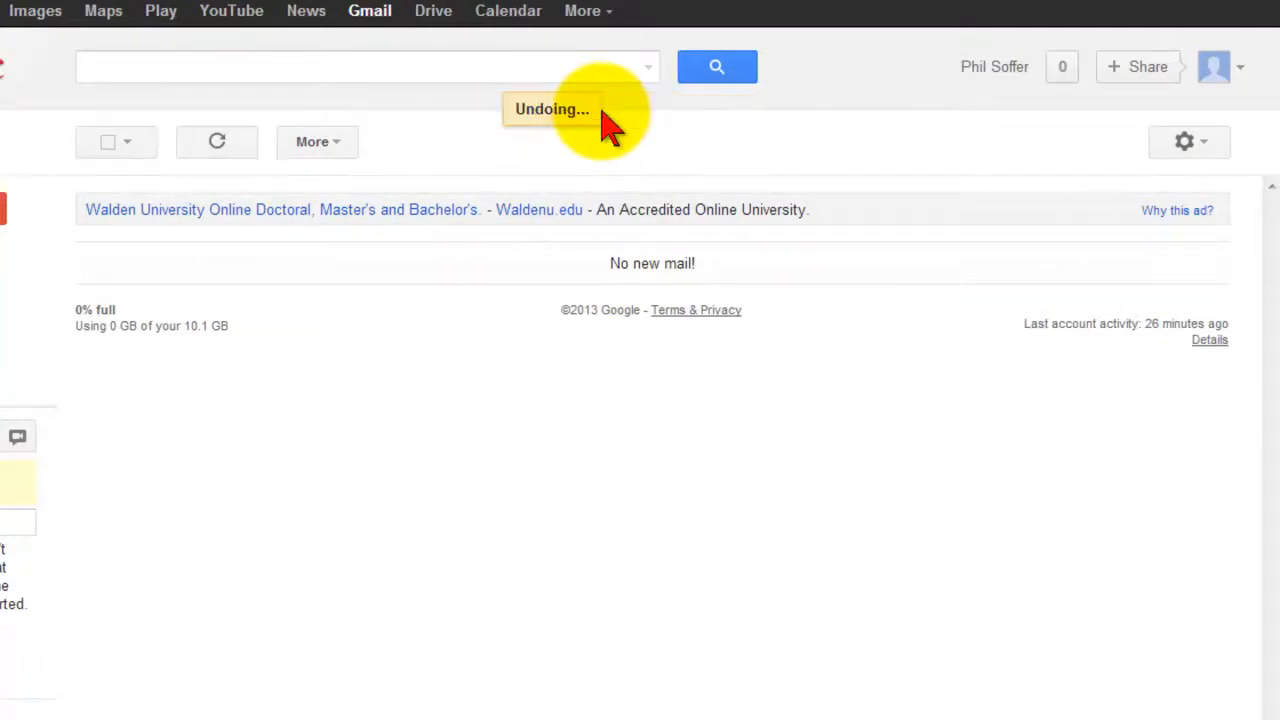
left_click(552, 109)
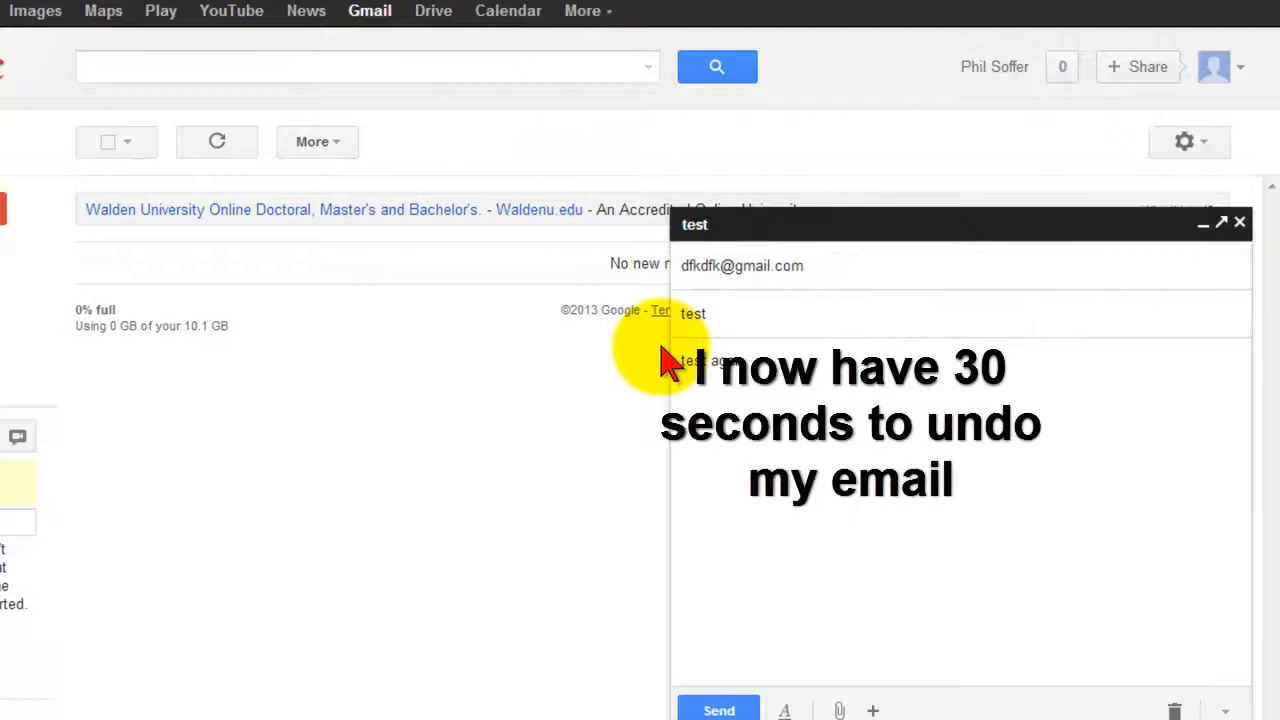